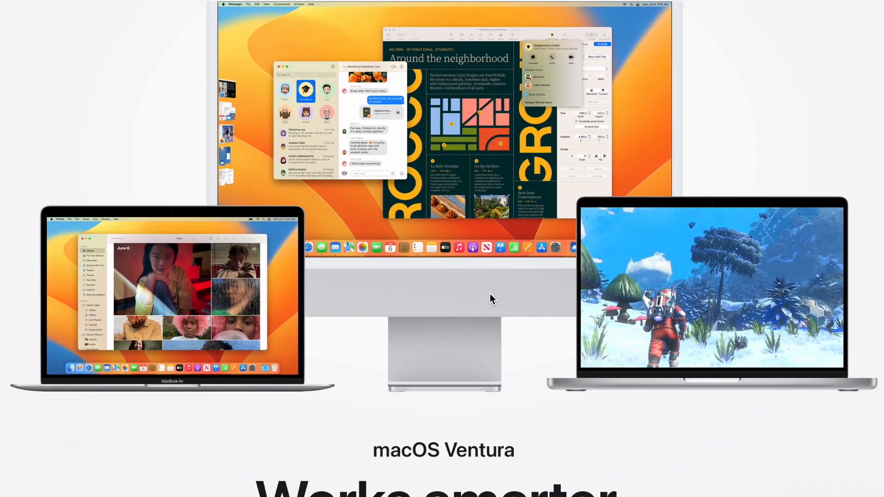
scroll("down", 3)
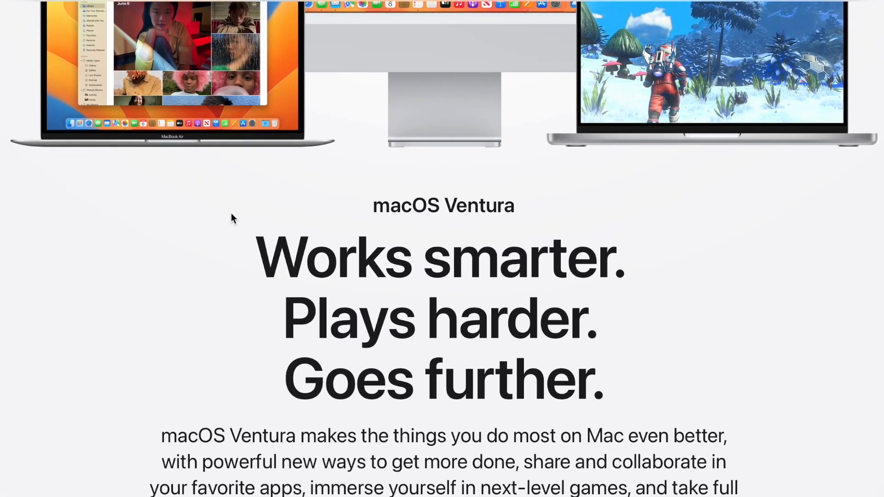
scroll("down", 3)
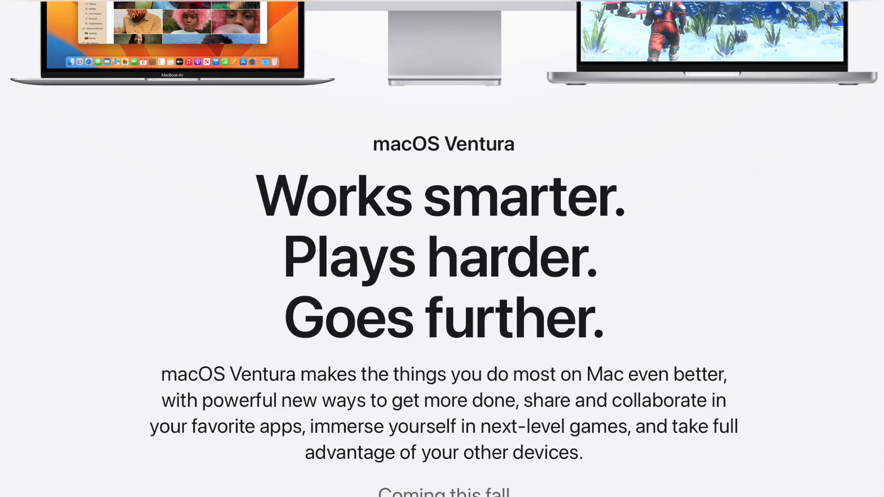
scroll("down", 3)
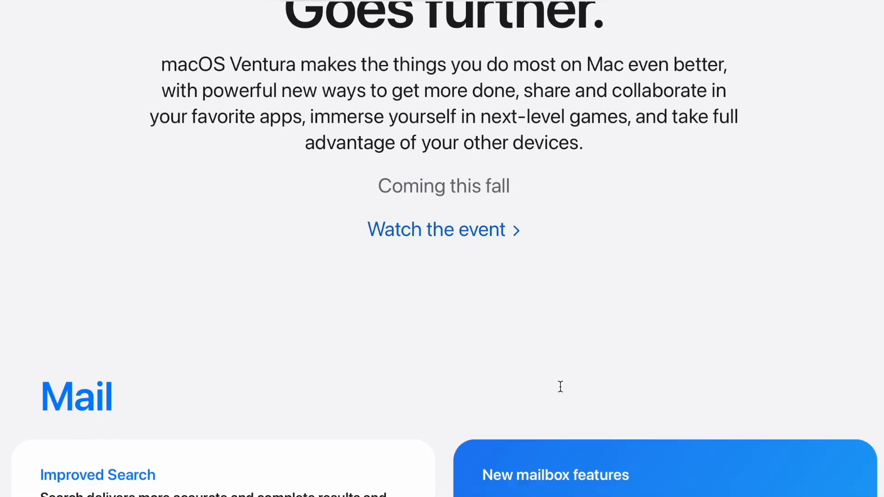
scroll("down", 3)
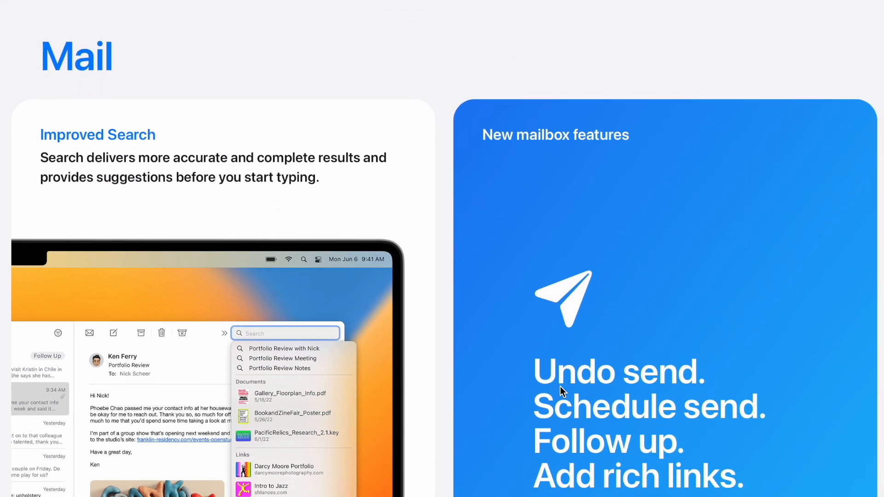
scroll("down", 3)
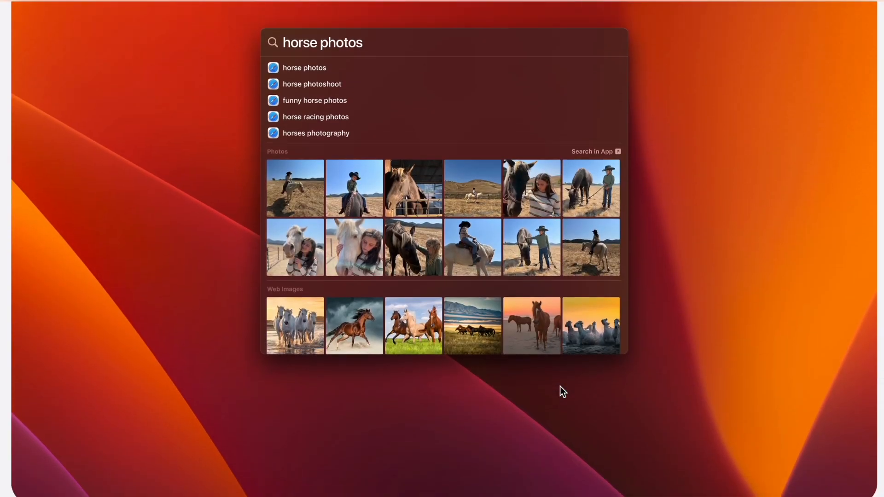
scroll("down", 3)
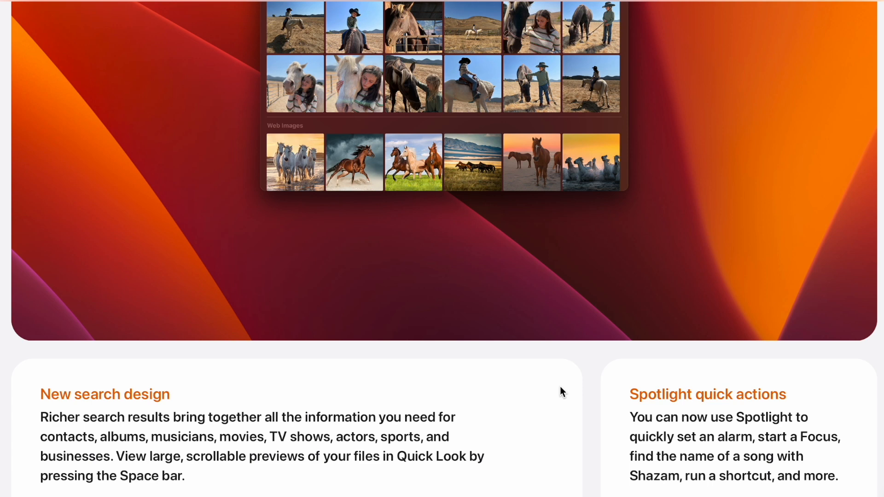
scroll("down", 3)
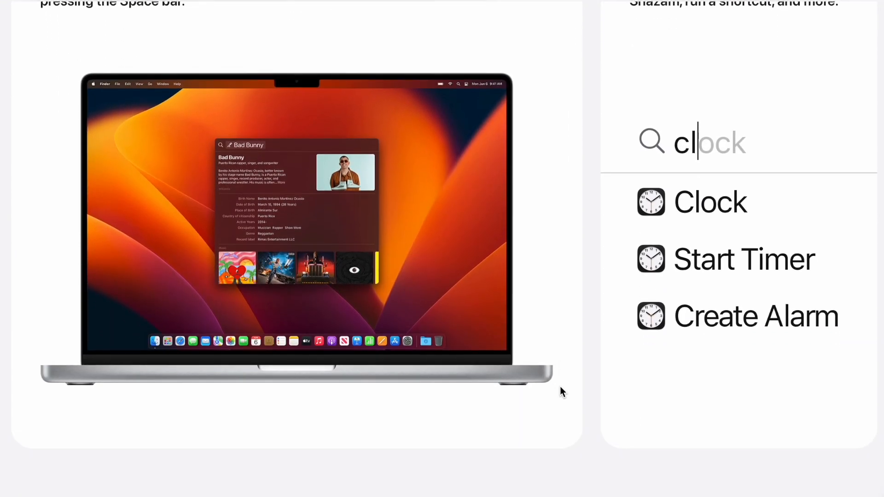
scroll("down", 3)
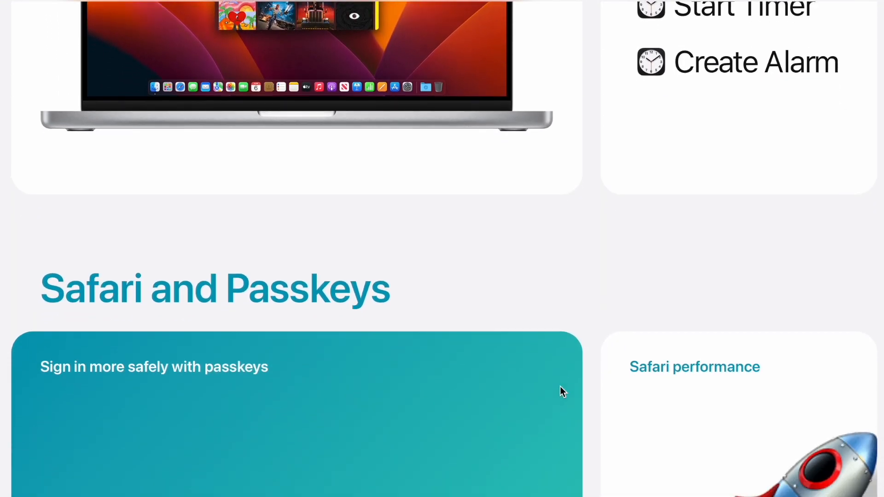
scroll("down", 3)
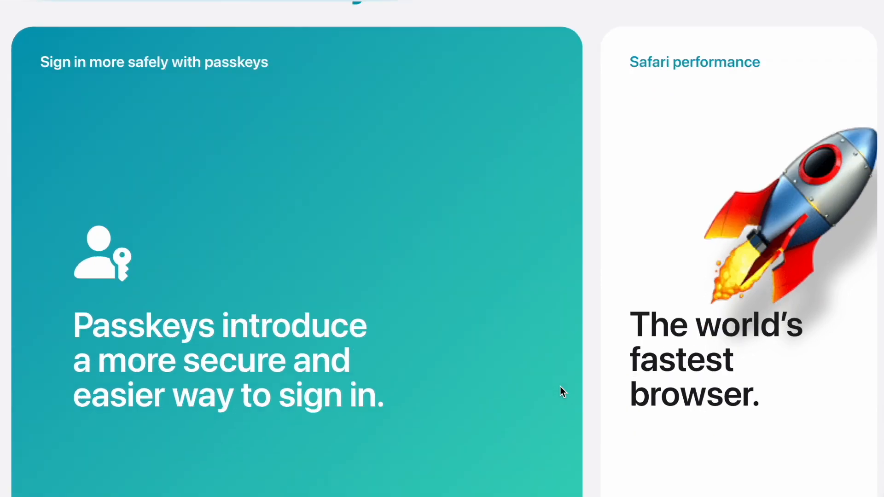
scroll("down", 3)
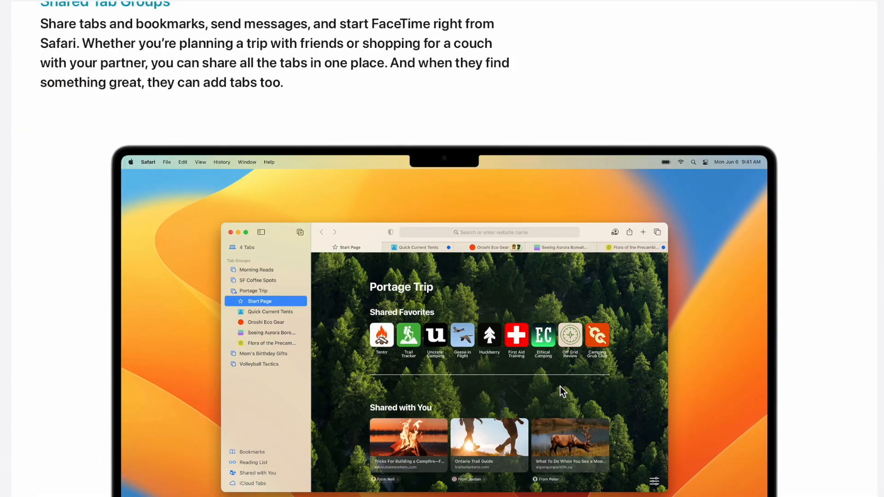
scroll("down", 3)
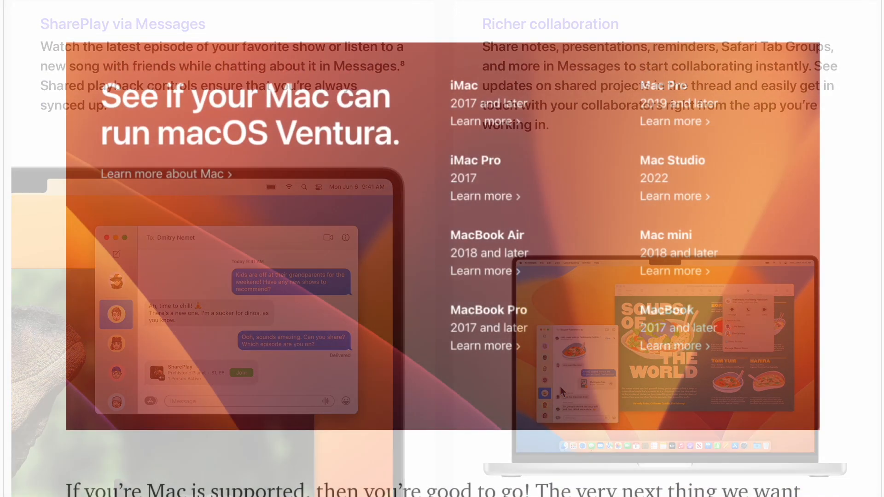
scroll("down", 3)
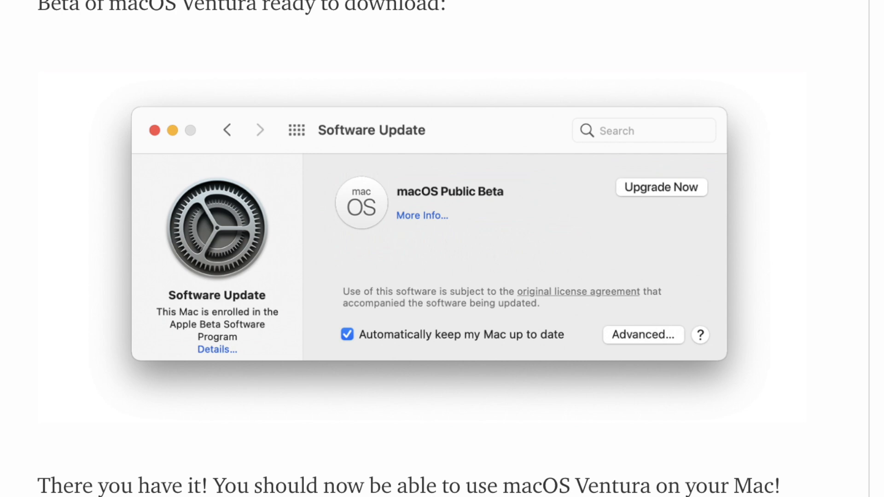
scroll("down", 3)
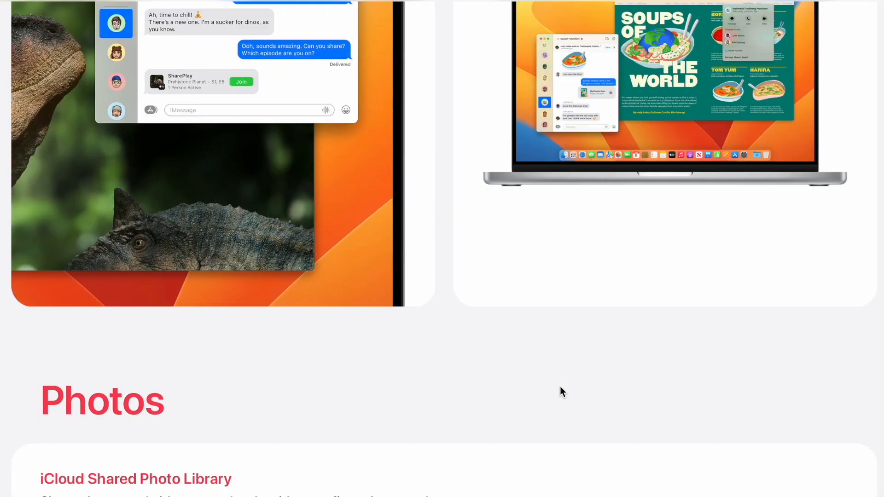
scroll("down", 3)
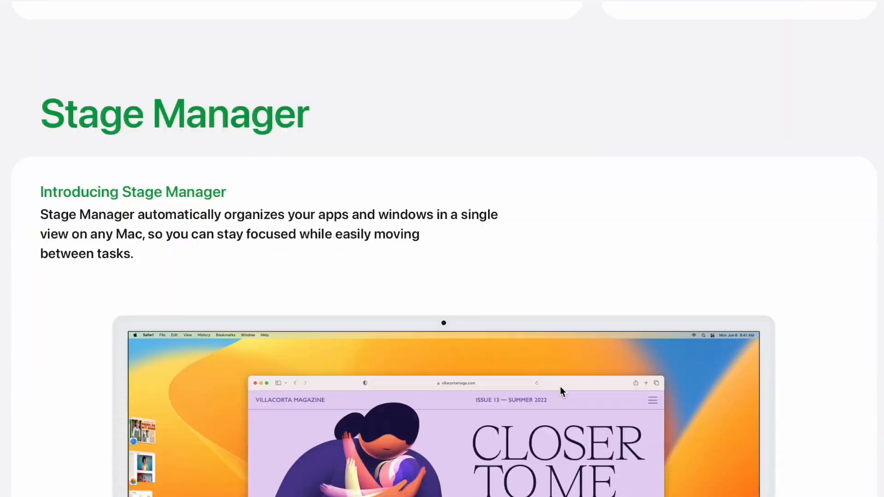
scroll("down", 3)
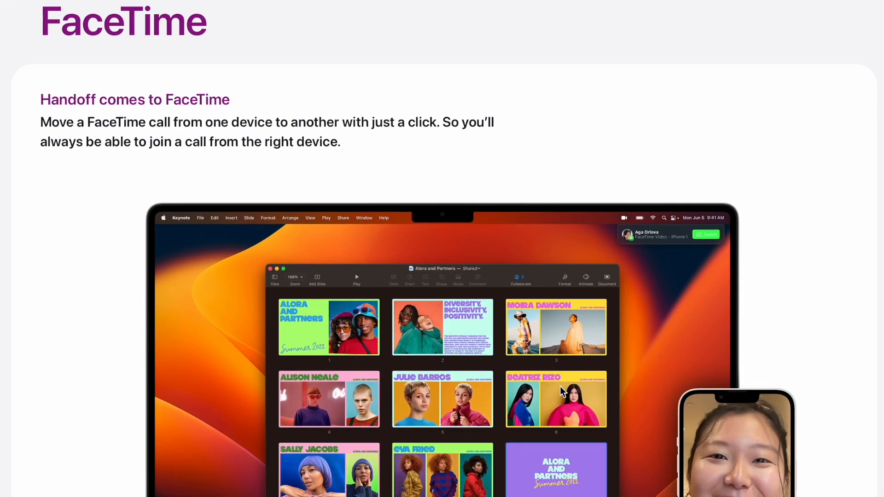
scroll("down", 3)
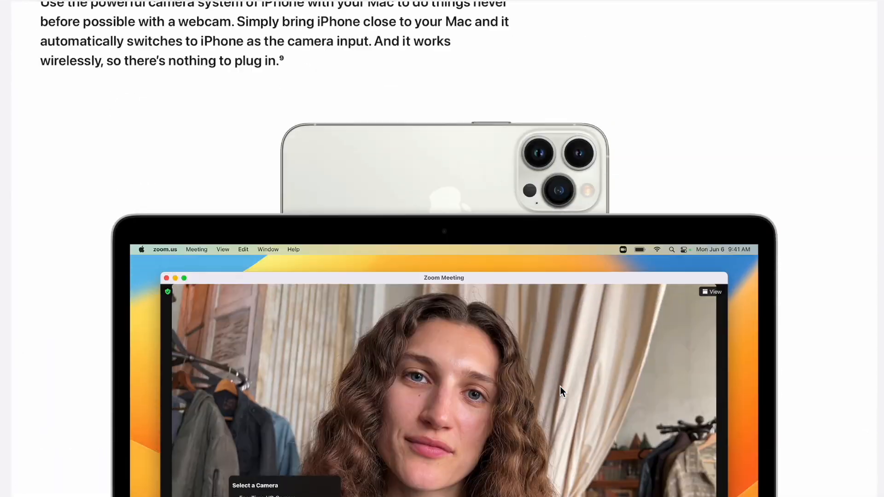
scroll("down", 3)
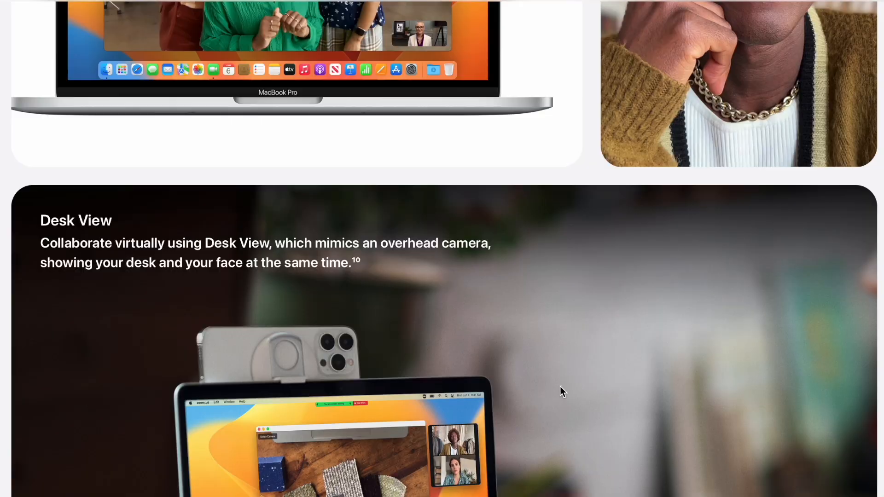
scroll("down", 3)
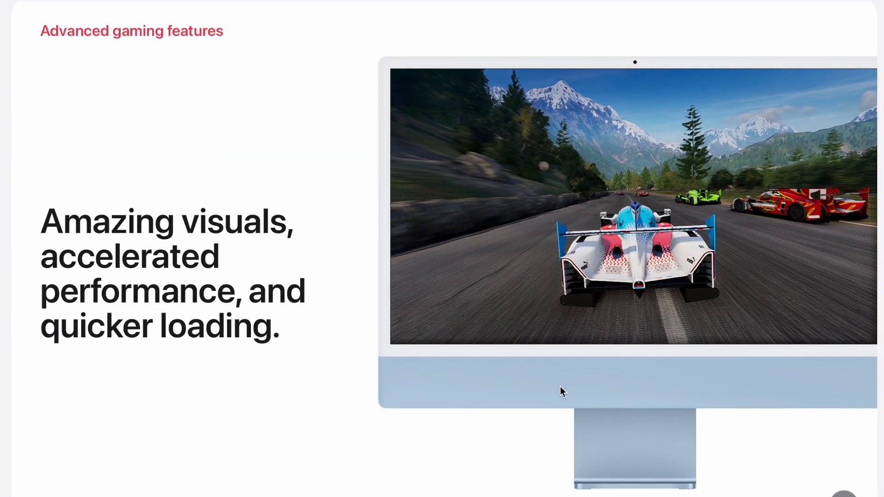